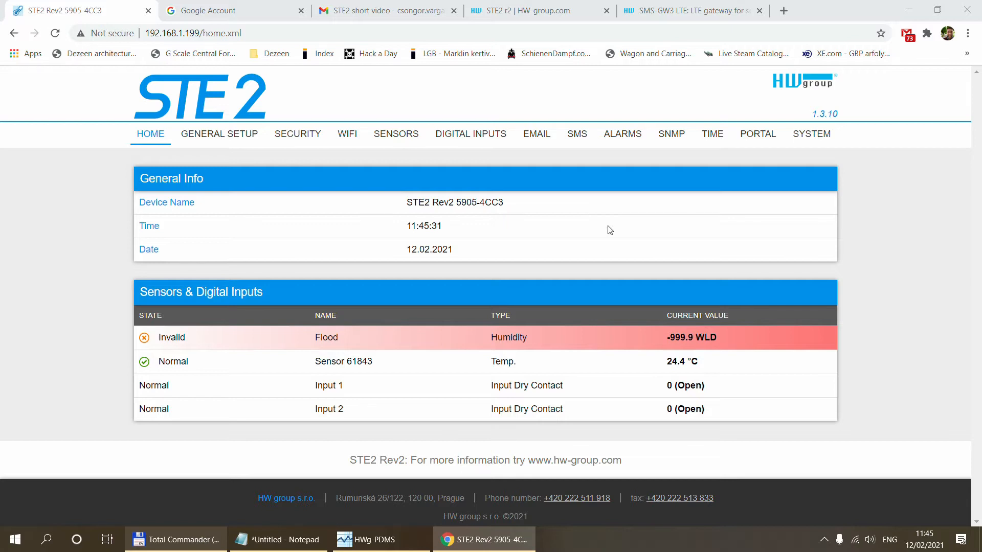
pyautogui.moveTo(120, 114)
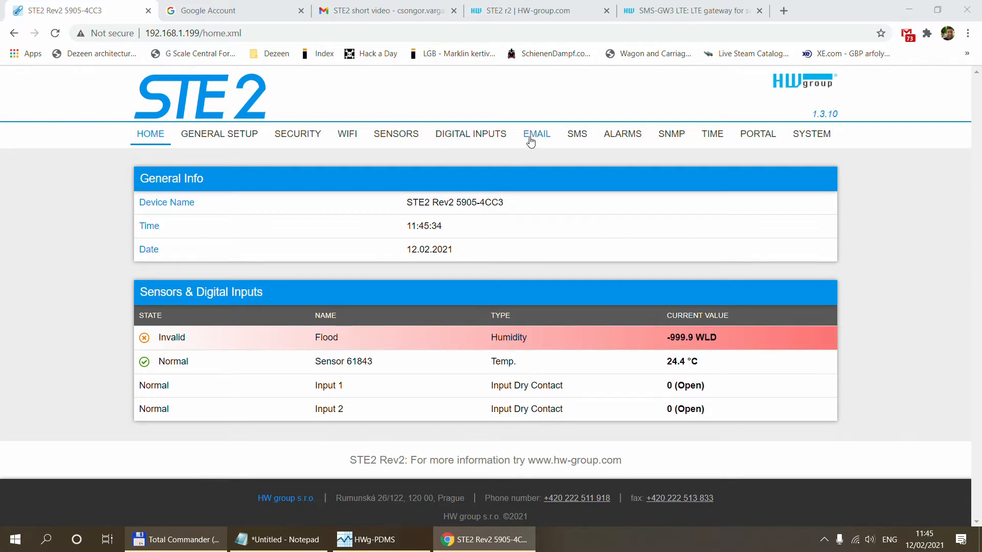
# - Open the EMAIL tab's Email Settings, with HTML formatting, Normal importance and subject 'STE 2 Alarm'
pyautogui.click(536, 134)
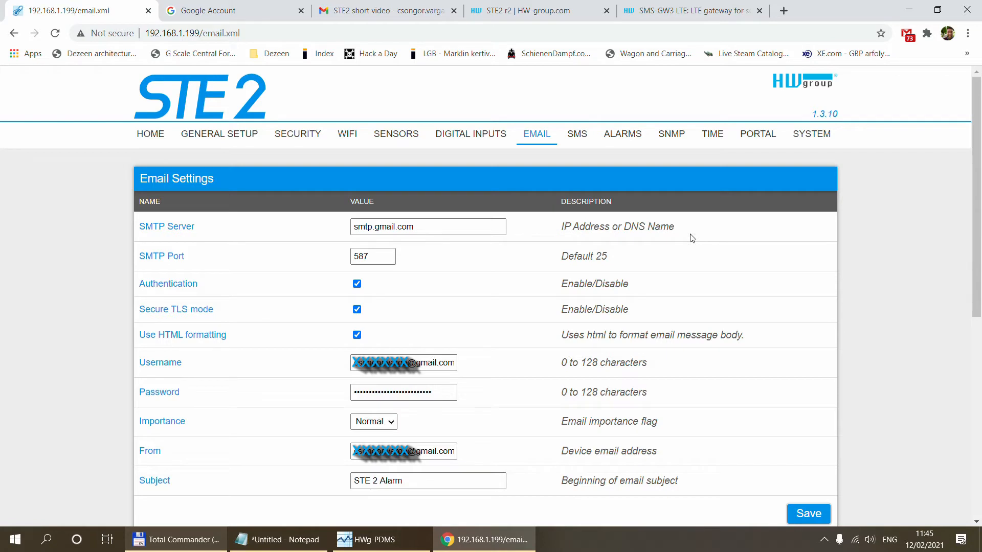
pyautogui.moveTo(264, 237)
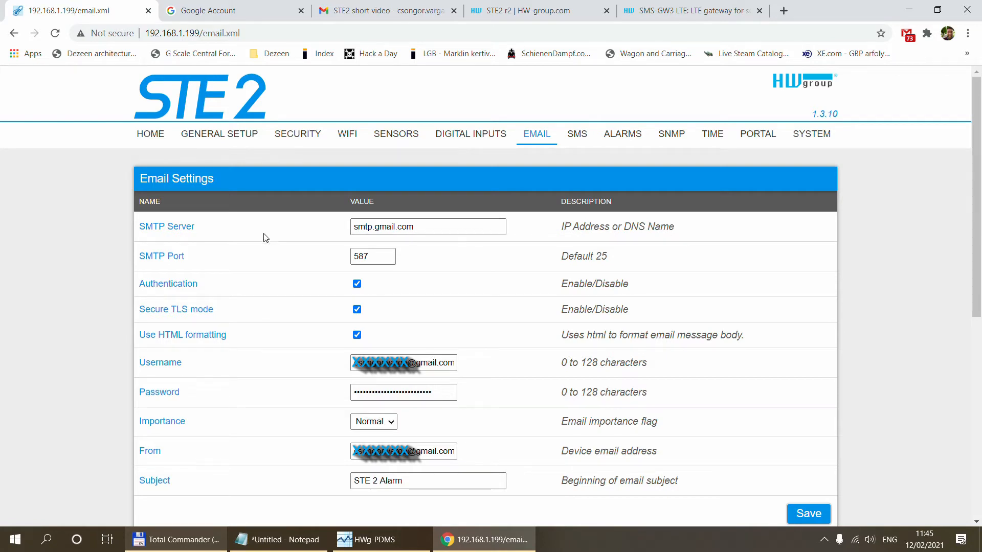
pyautogui.click(428, 227)
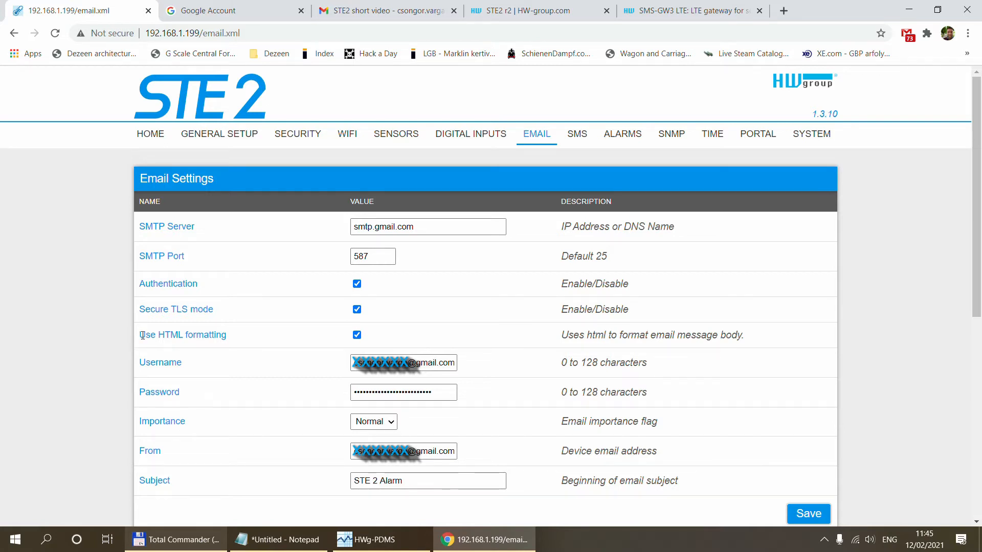
pyautogui.moveTo(338, 331)
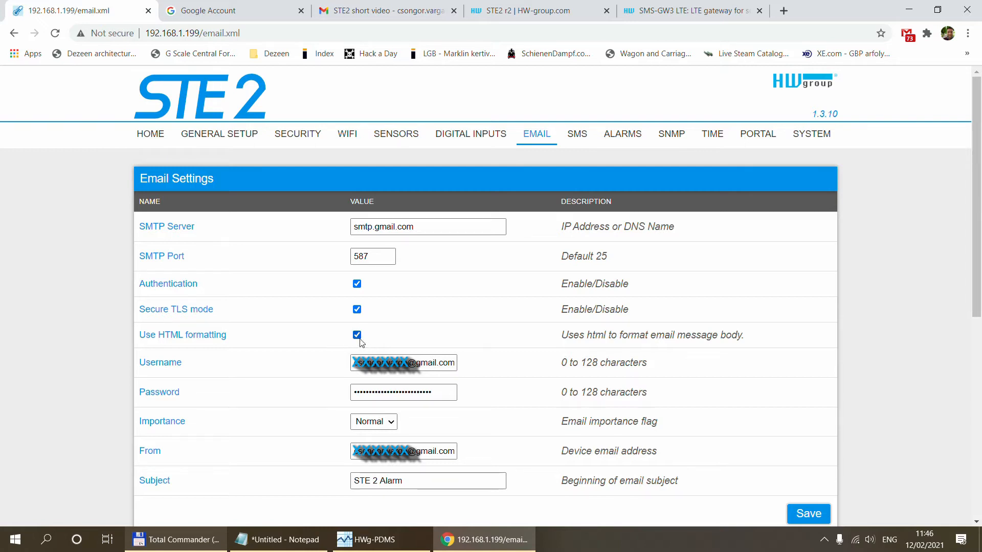
pyautogui.moveTo(360, 330)
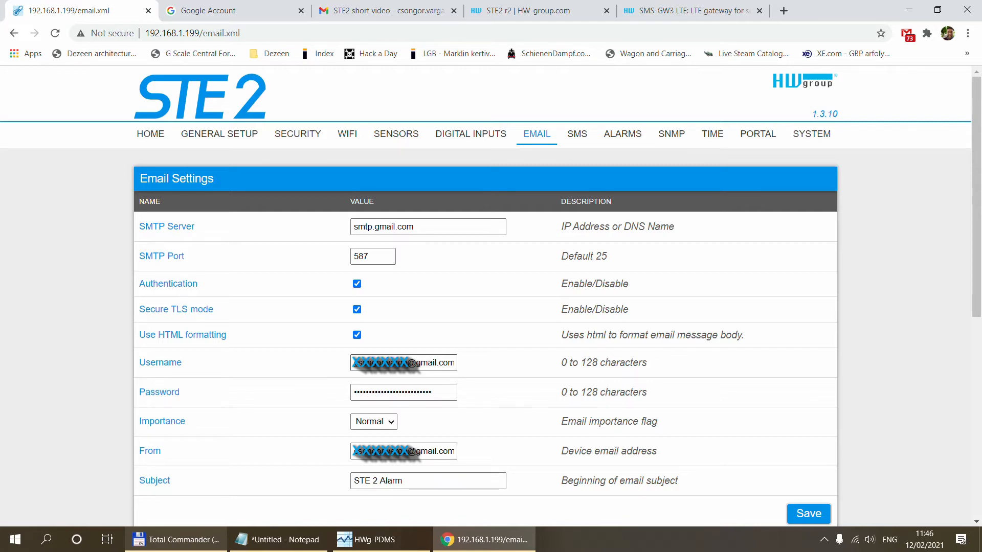
pyautogui.click(404, 392)
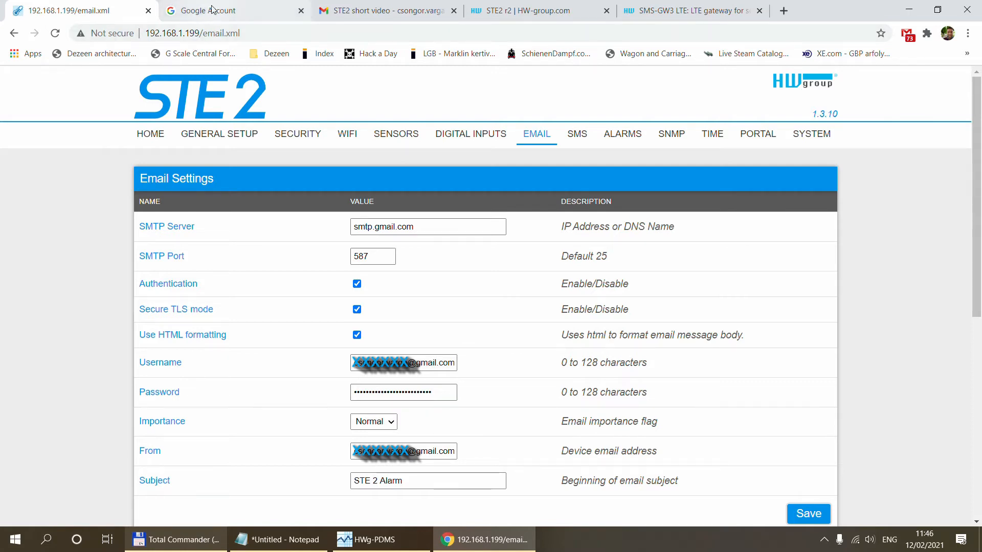
# - Go to Google Account Security and scroll to the 2-Step Verification and App passwords entries
pyautogui.click(226, 11)
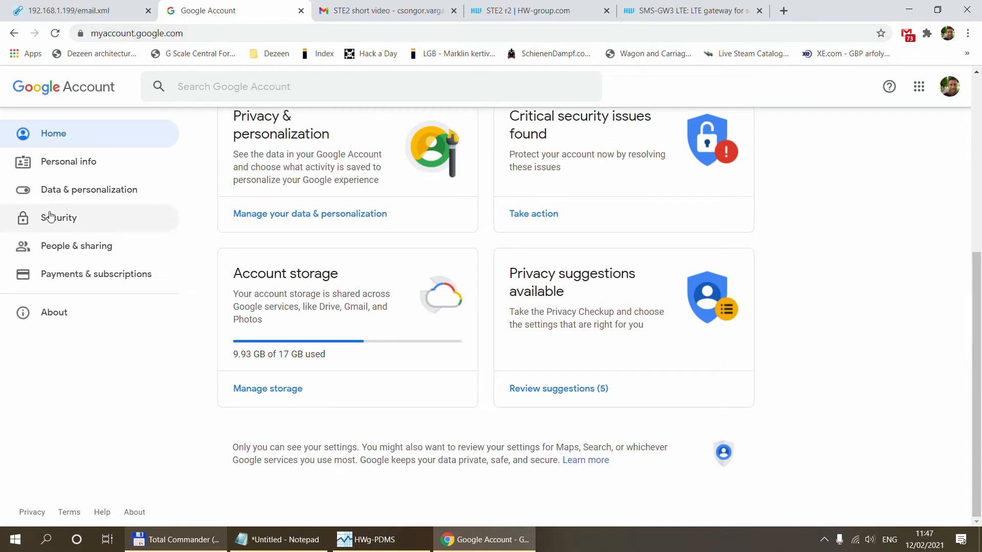
pyautogui.click(59, 218)
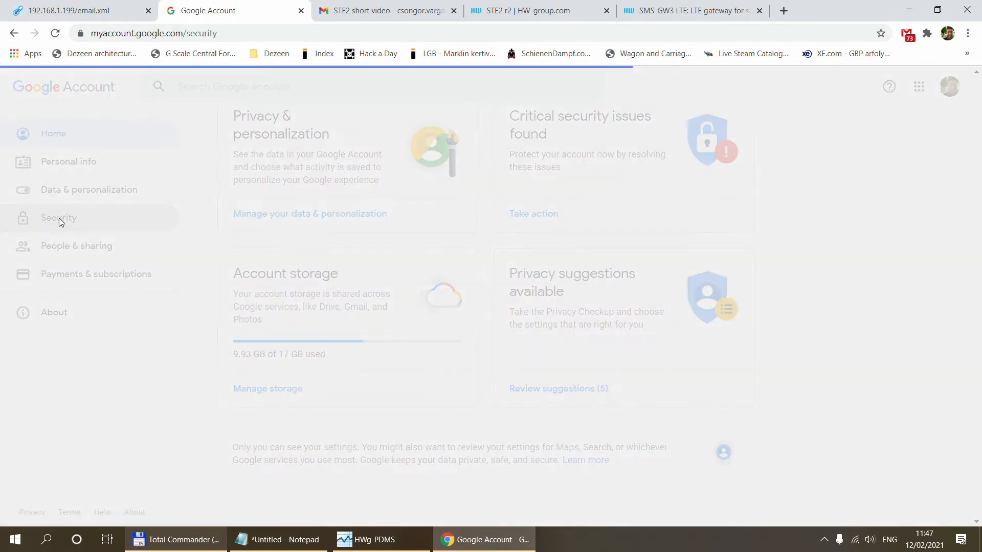
pyautogui.scroll(-3)
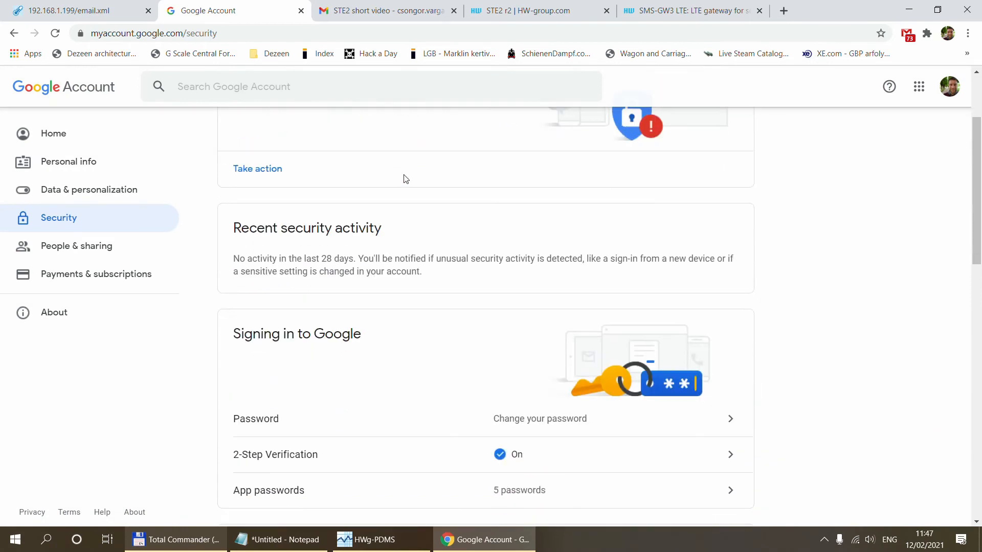
pyautogui.moveTo(488, 433)
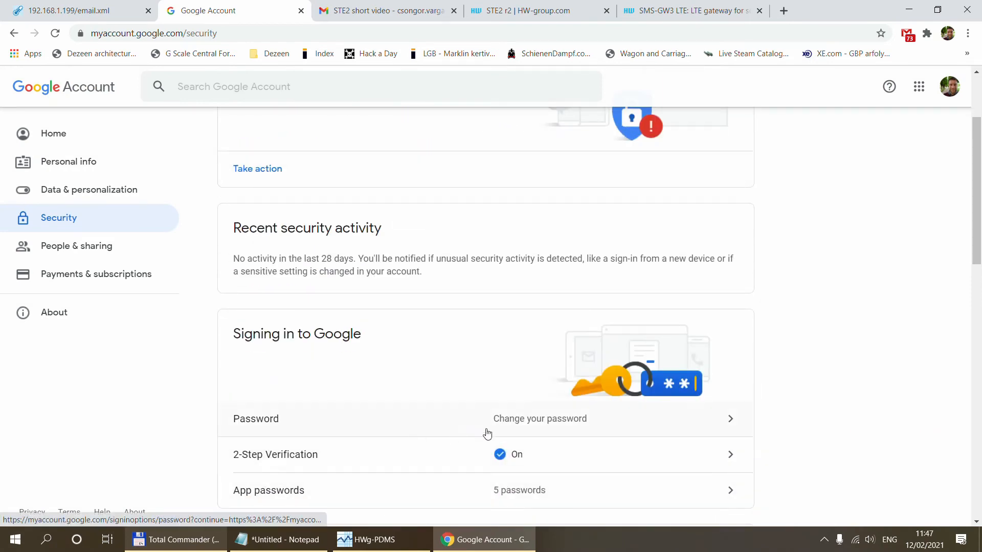
pyautogui.moveTo(348, 464)
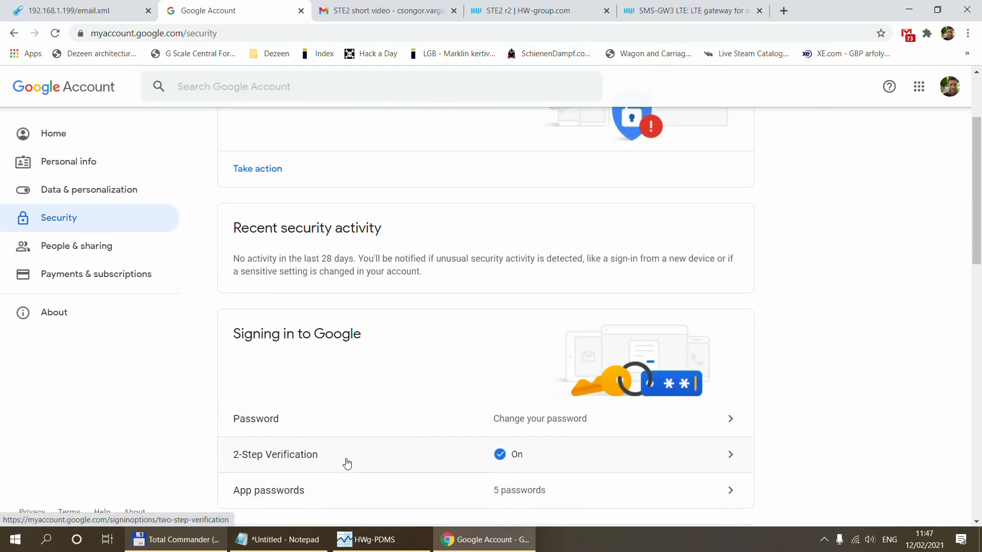
pyautogui.moveTo(338, 502)
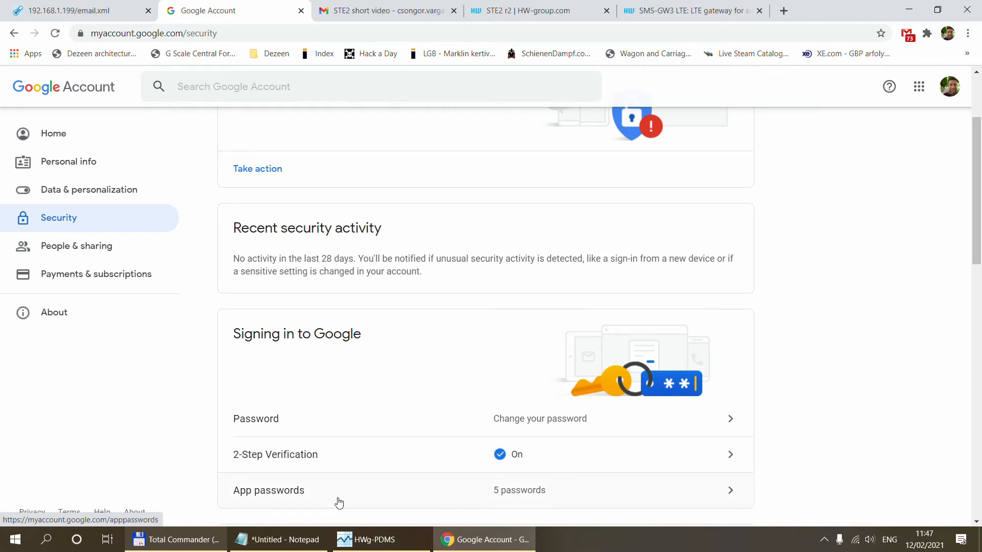
pyautogui.moveTo(527, 499)
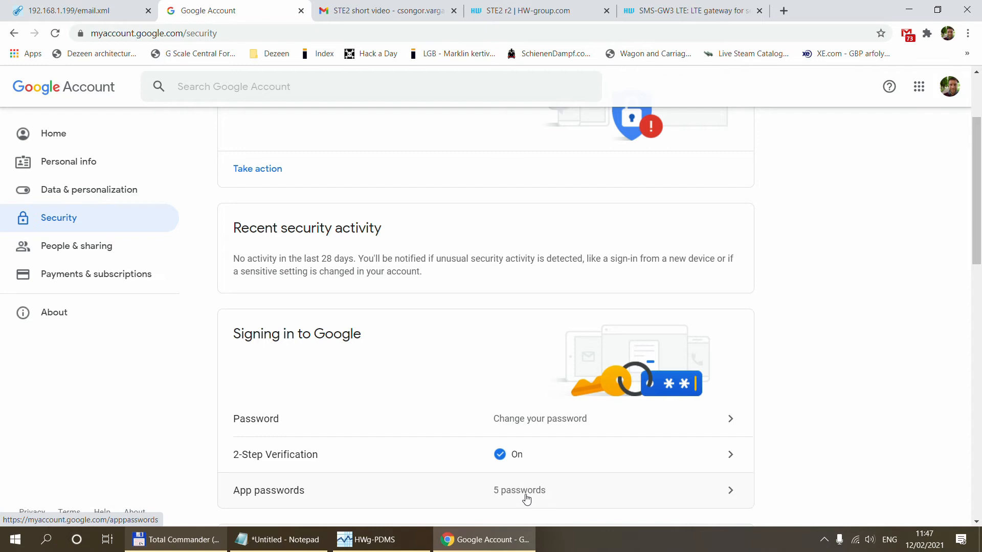
# - Generate a Google app password with the custom name 'STE2'
pyautogui.click(519, 490)
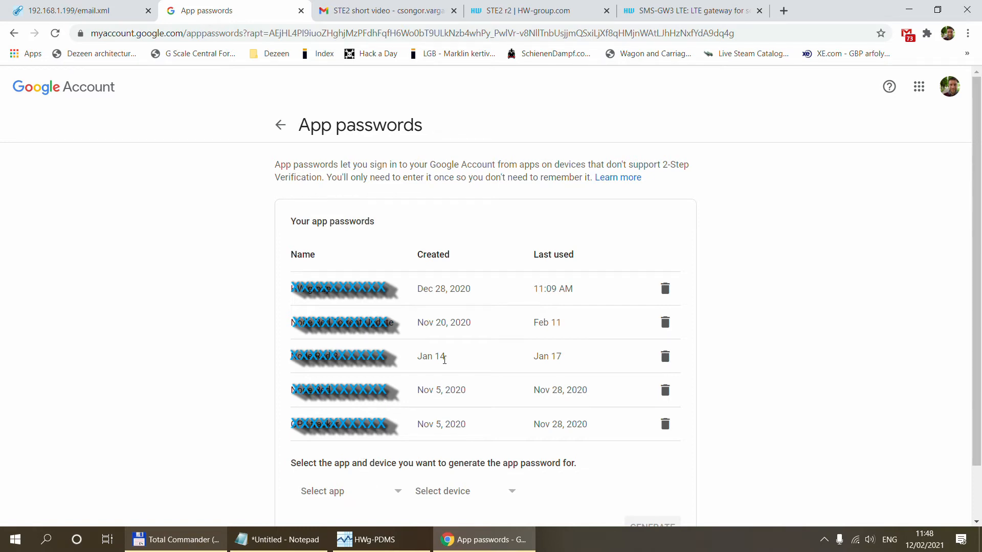
pyautogui.scroll(-3)
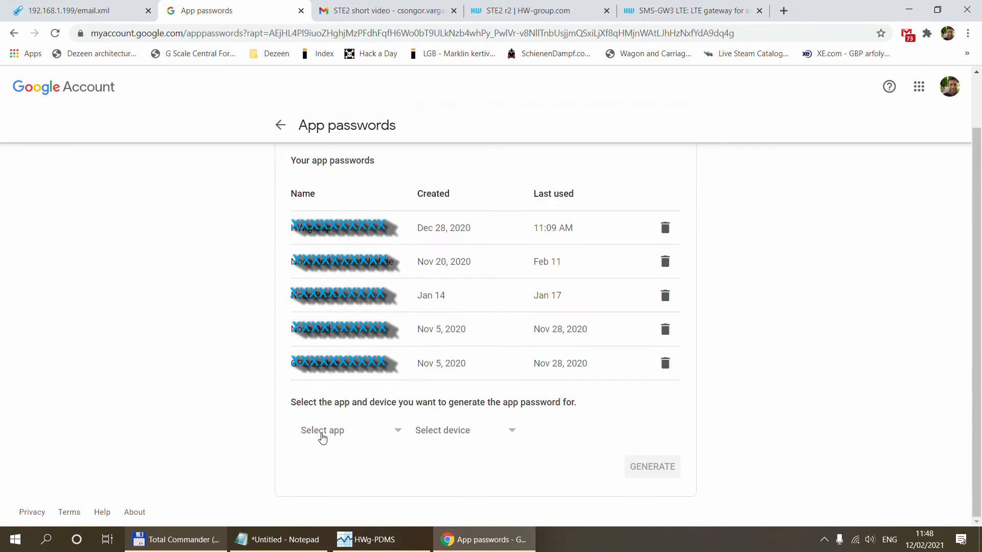
pyautogui.click(322, 430)
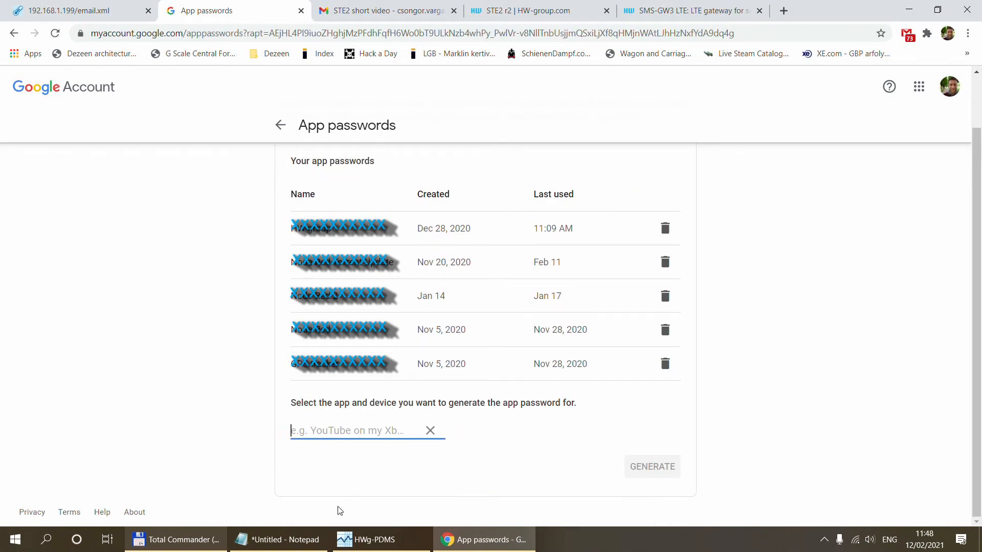
pyautogui.write('H')
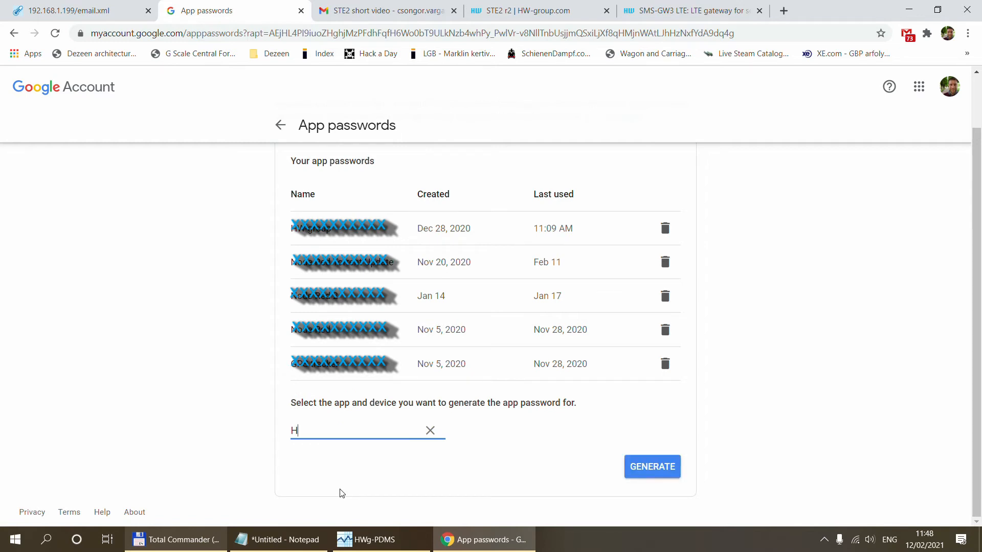
pyautogui.write('STE')
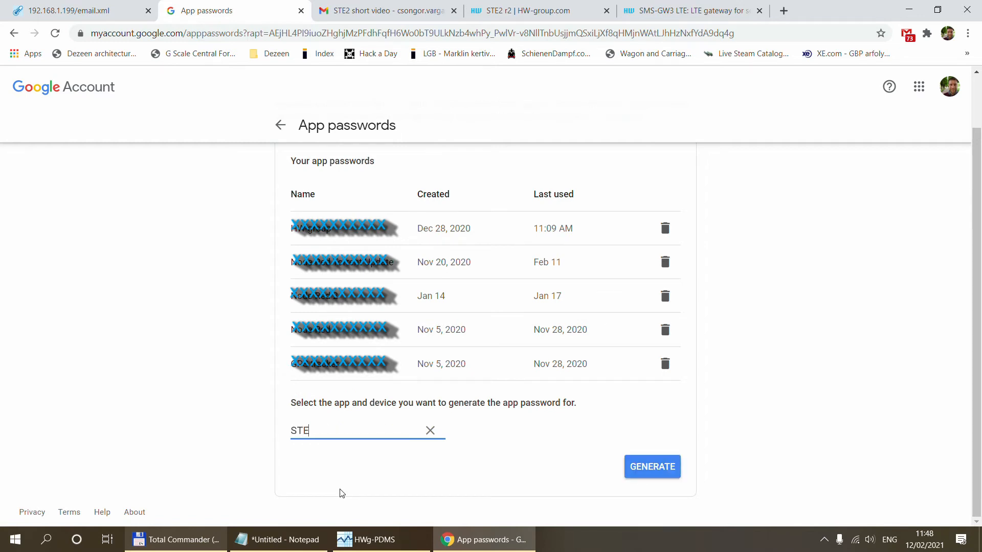
pyautogui.write('2')
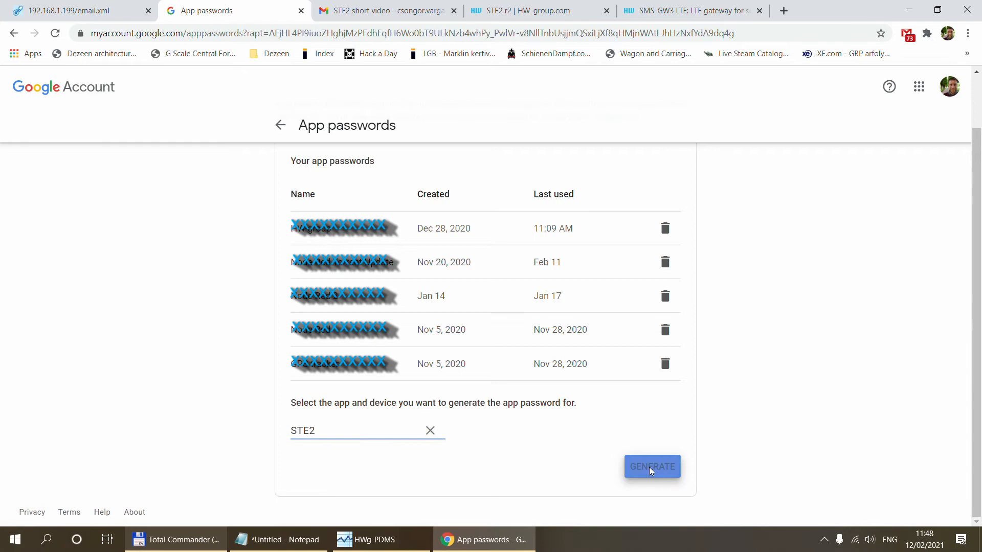
pyautogui.click(652, 467)
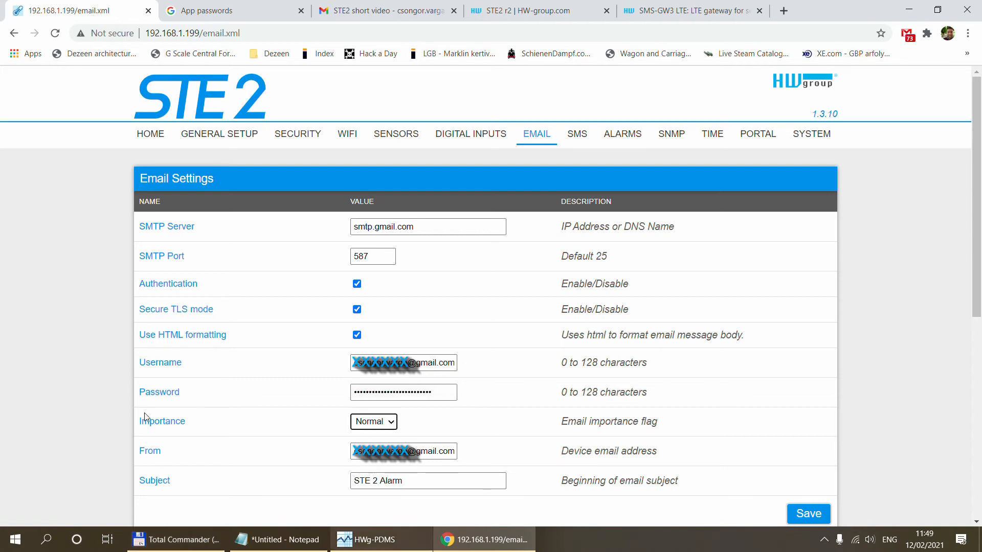
pyautogui.moveTo(413, 431)
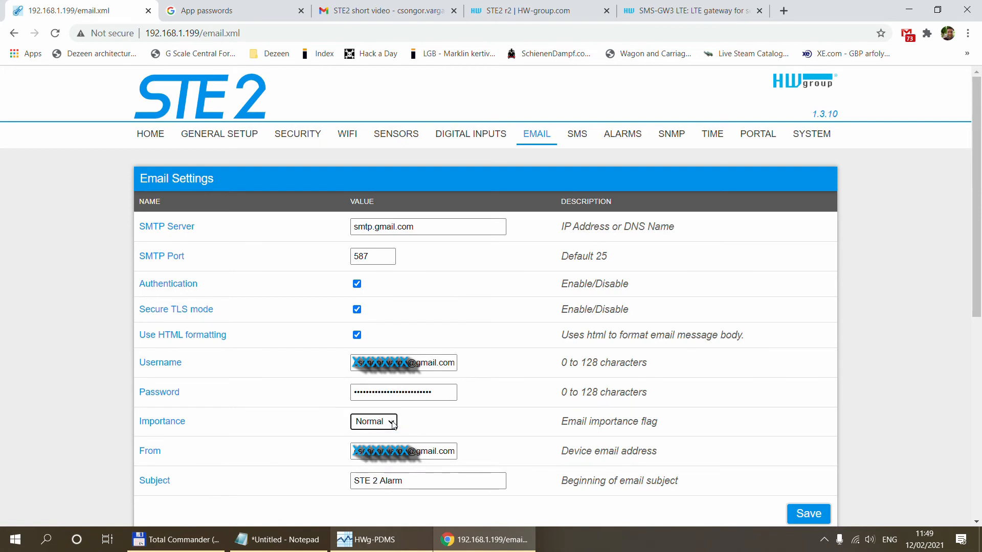
pyautogui.tripleClick(404, 451)
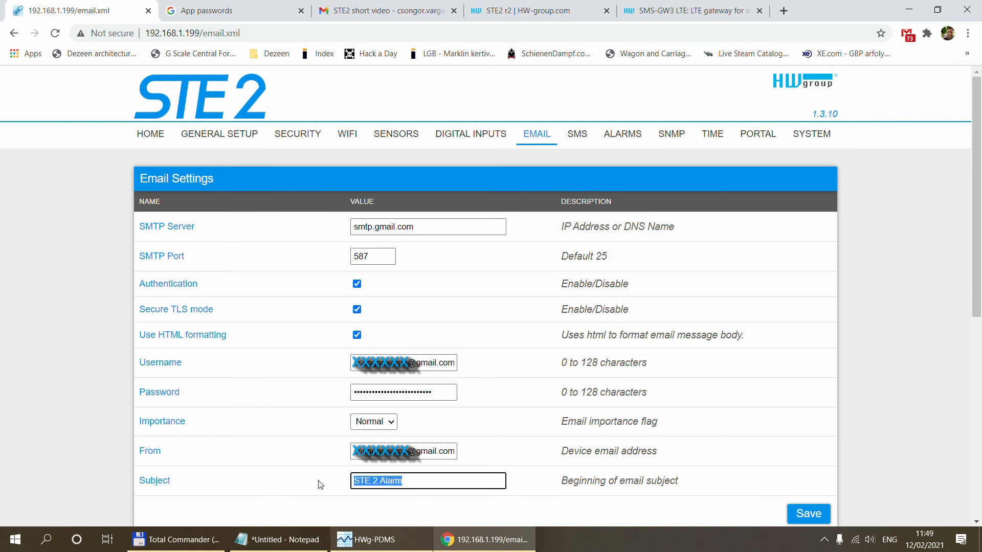
pyautogui.moveTo(272, 486)
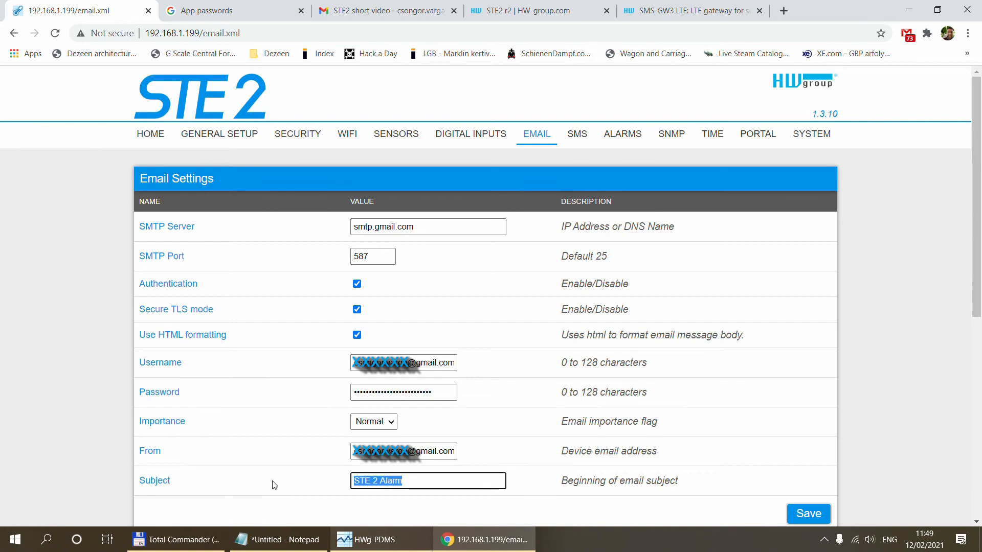
pyautogui.moveTo(694, 357)
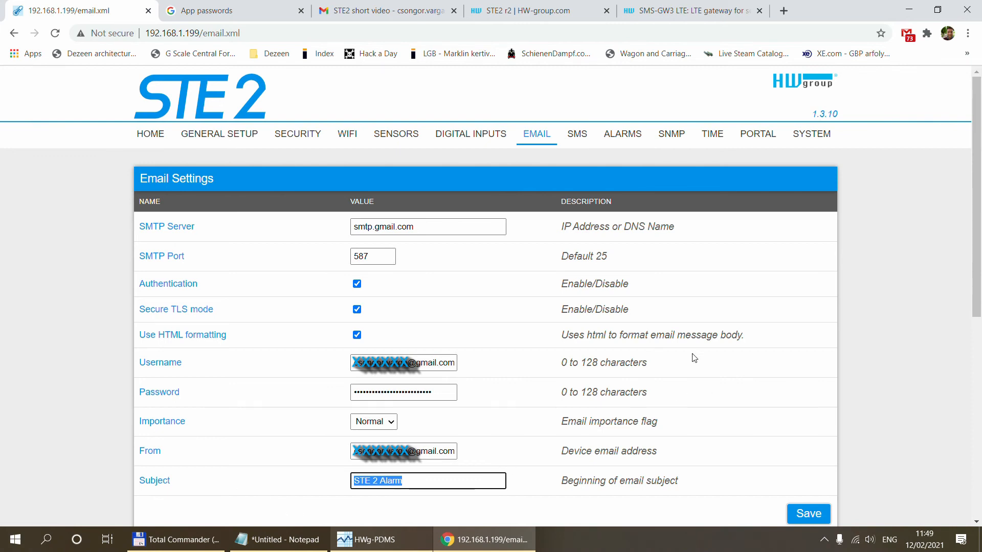
pyautogui.moveTo(868, 437)
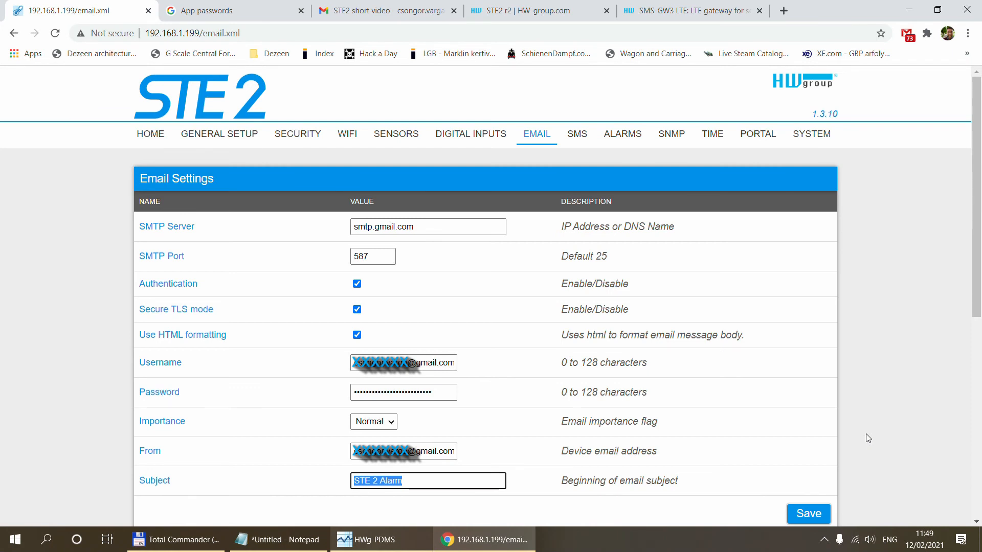
pyautogui.scroll(-3)
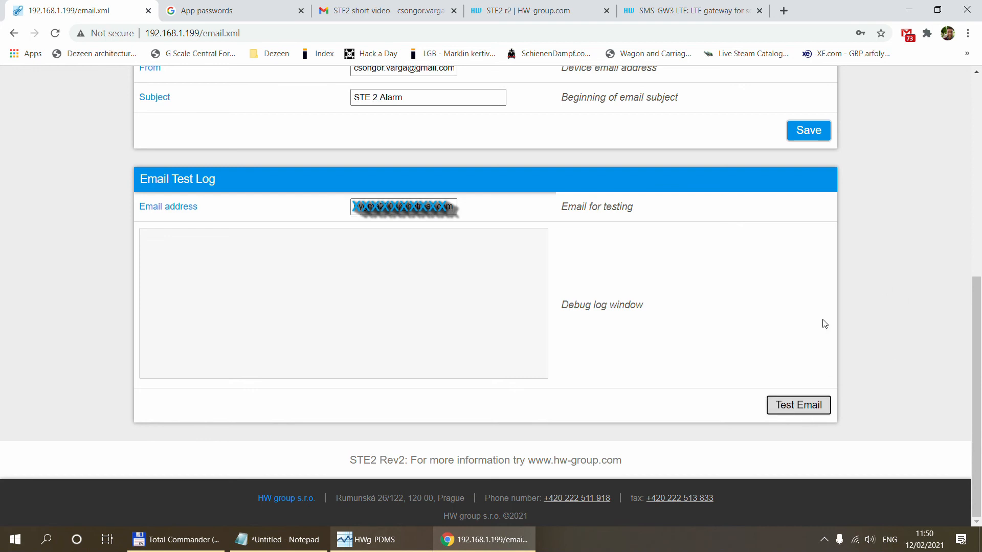
# - Send a test email and check the debug log for Result code = 0
pyautogui.click(798, 404)
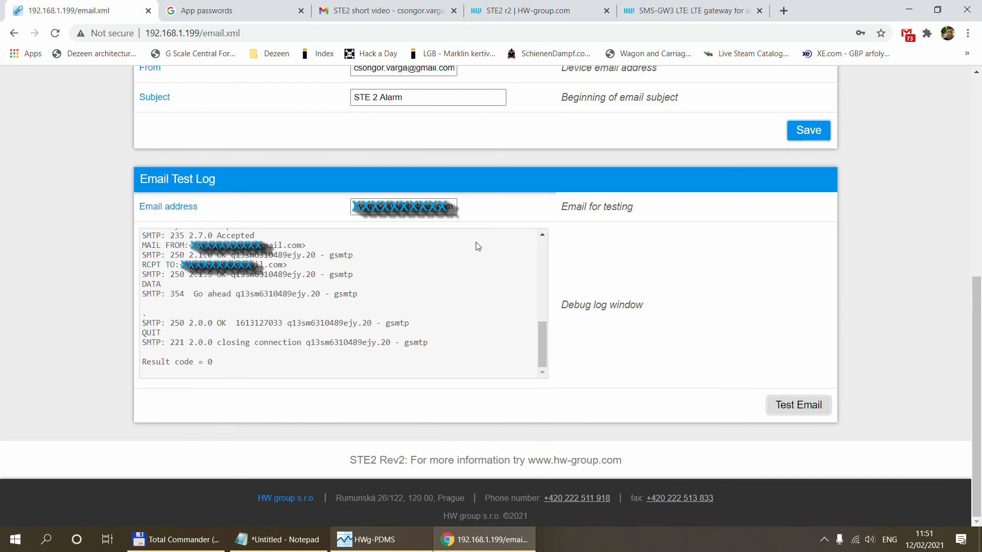
pyautogui.doubleClick(600, 305)
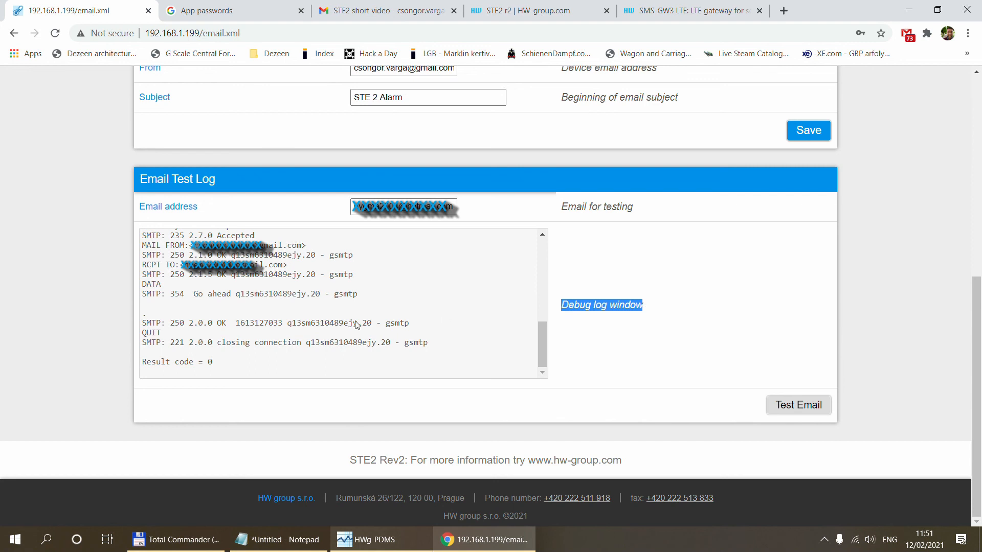
pyautogui.moveTo(145, 235); pyautogui.dragTo(223, 363)
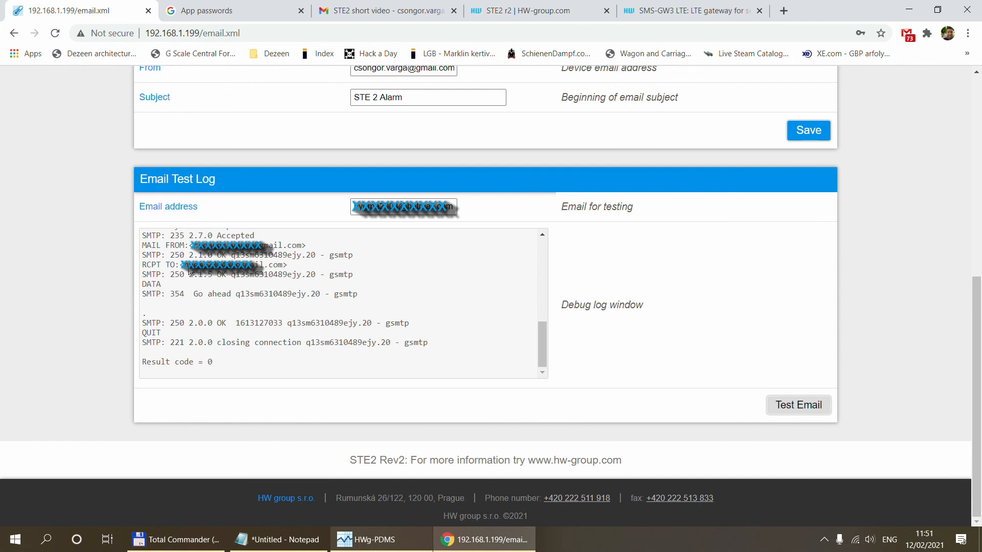
pyautogui.moveTo(290, 270)
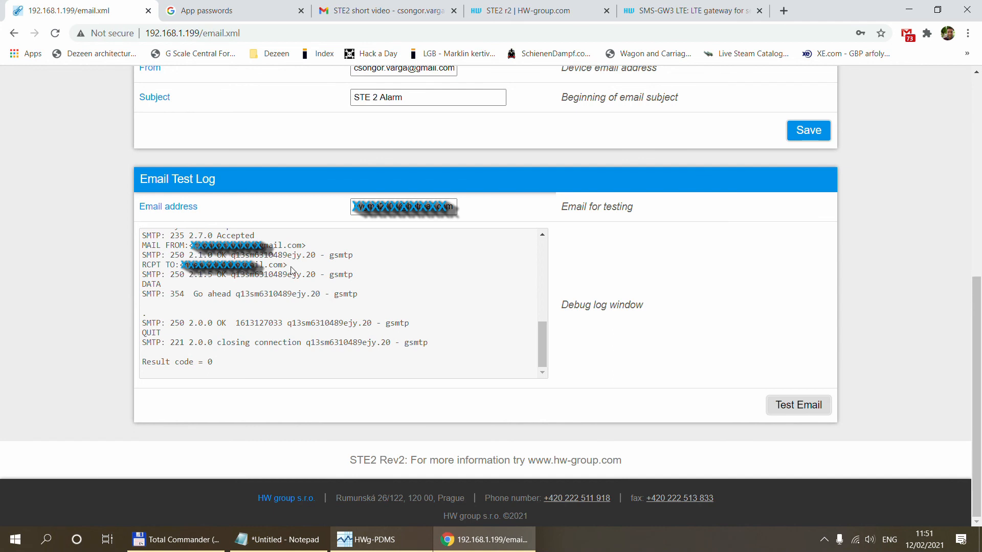